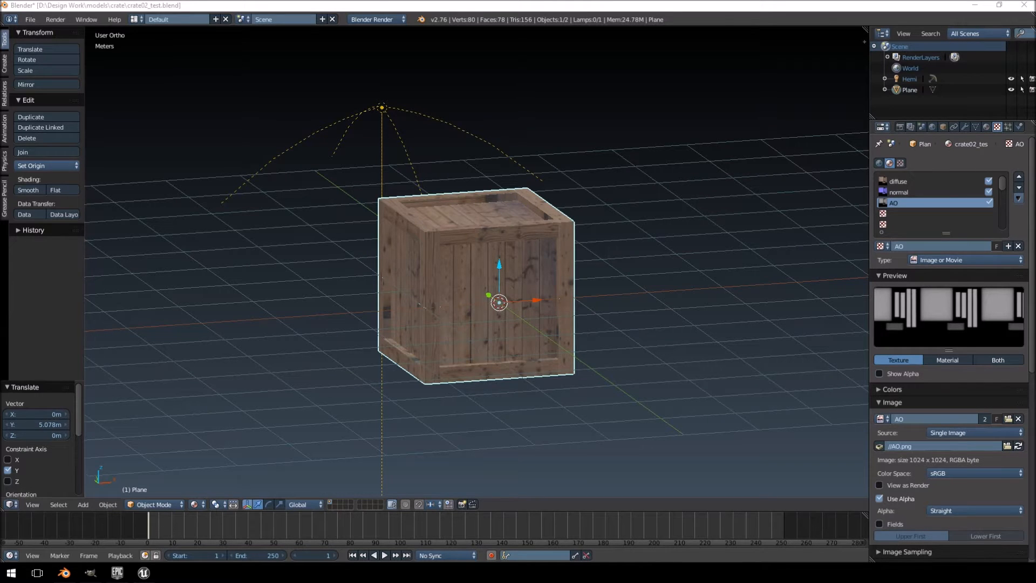
Step: Show the crate's mesh data with its RENDER UV map and orbit around the crate
left_click(976, 127)
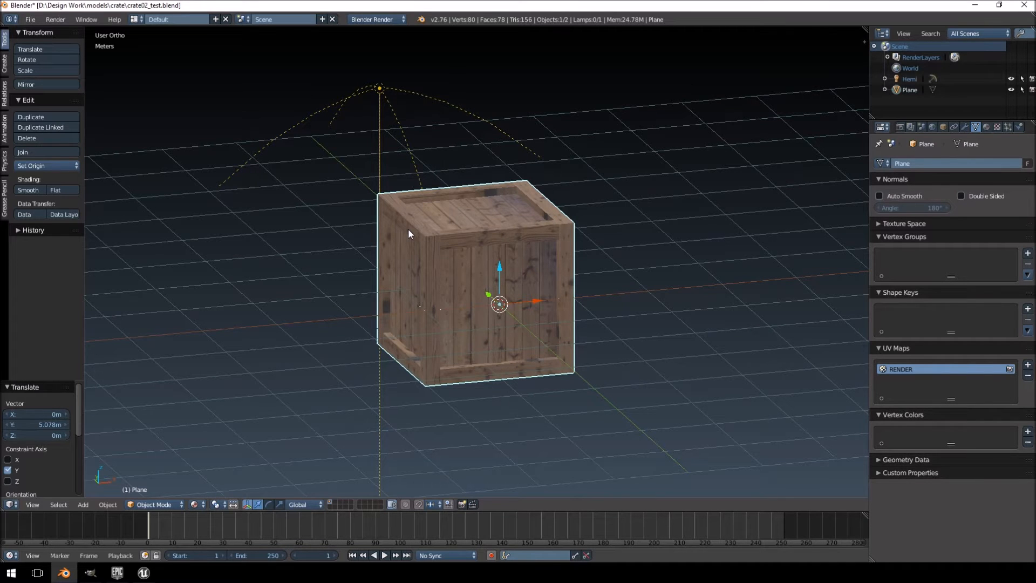
left_click_drag(409, 234, 555, 262)
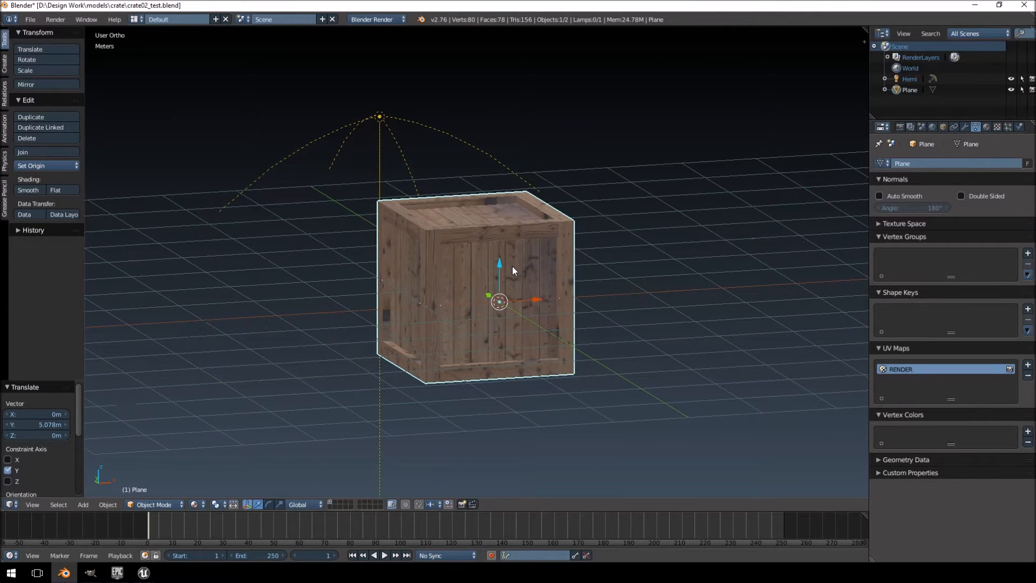
mouse_move(404, 256)
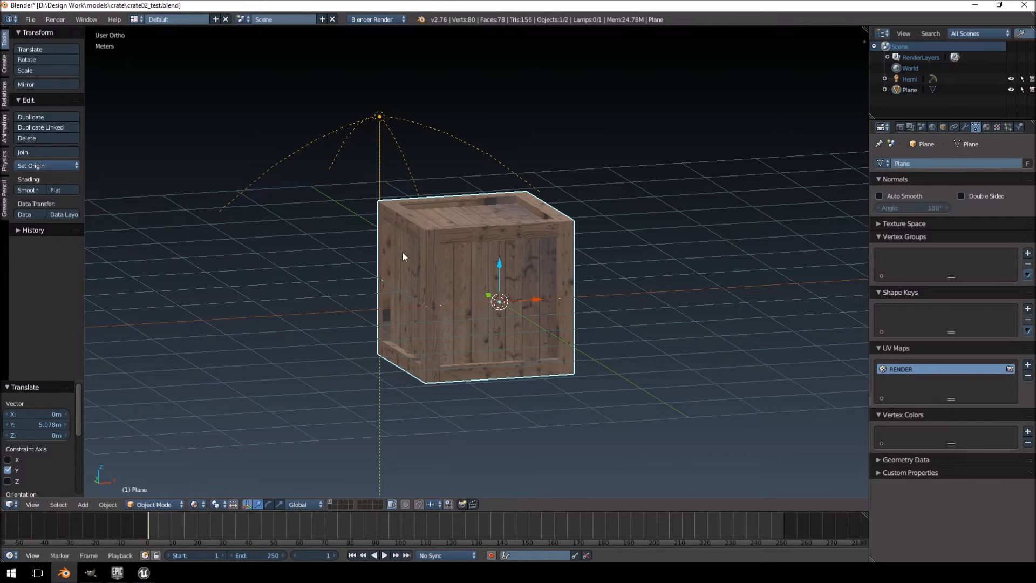
mouse_move(901, 382)
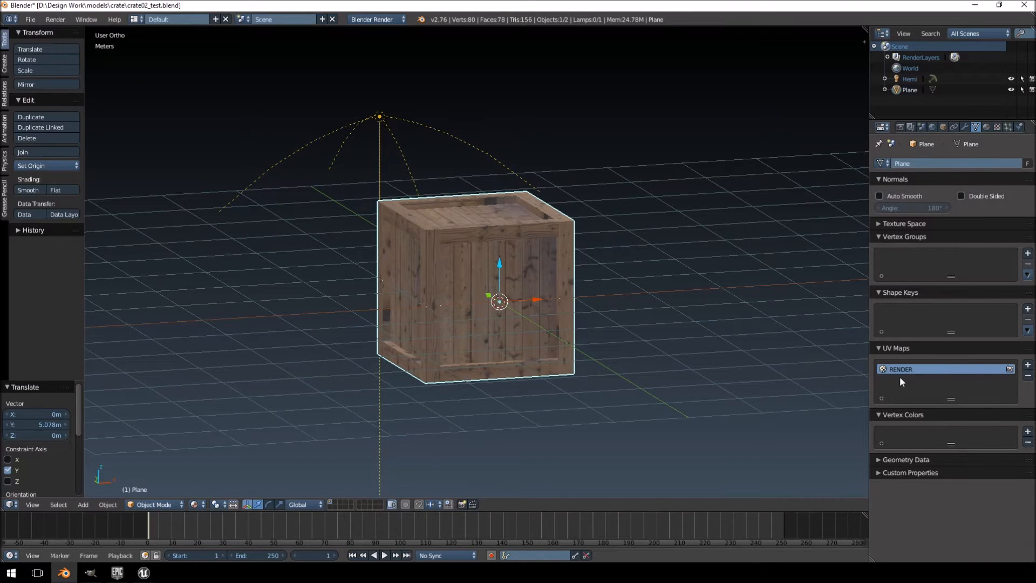
mouse_move(905, 383)
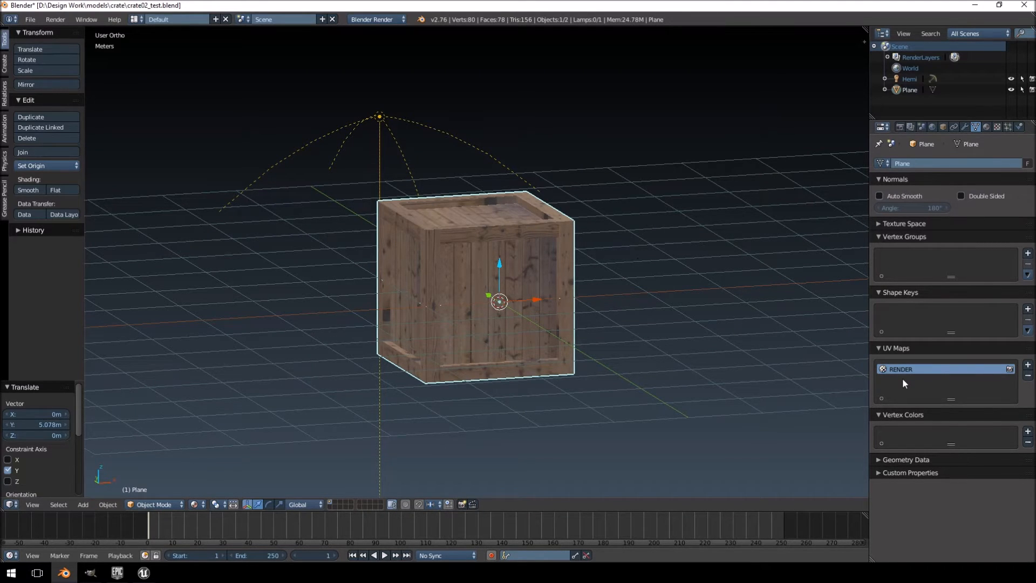
mouse_move(614, 296)
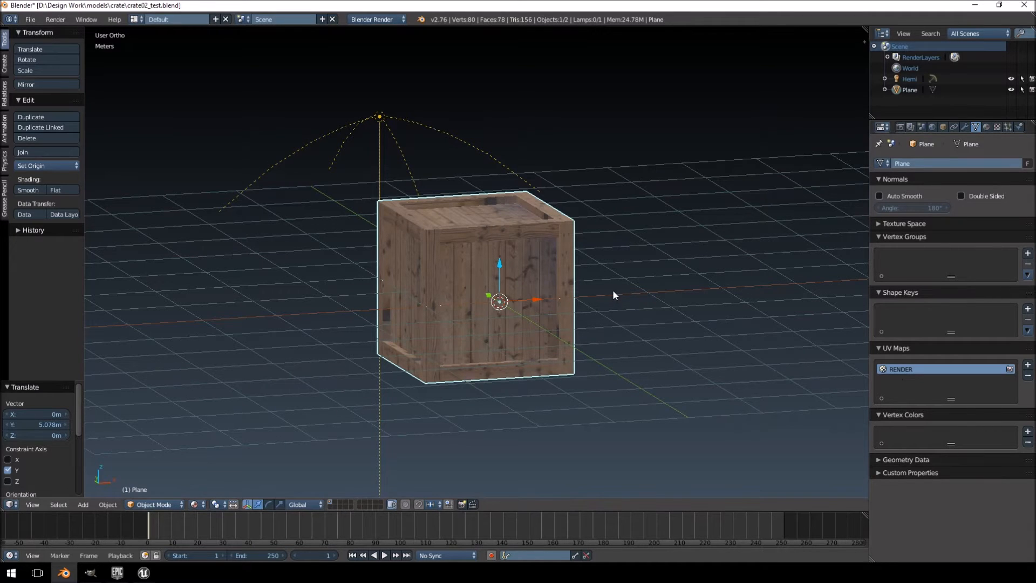
mouse_move(857, 362)
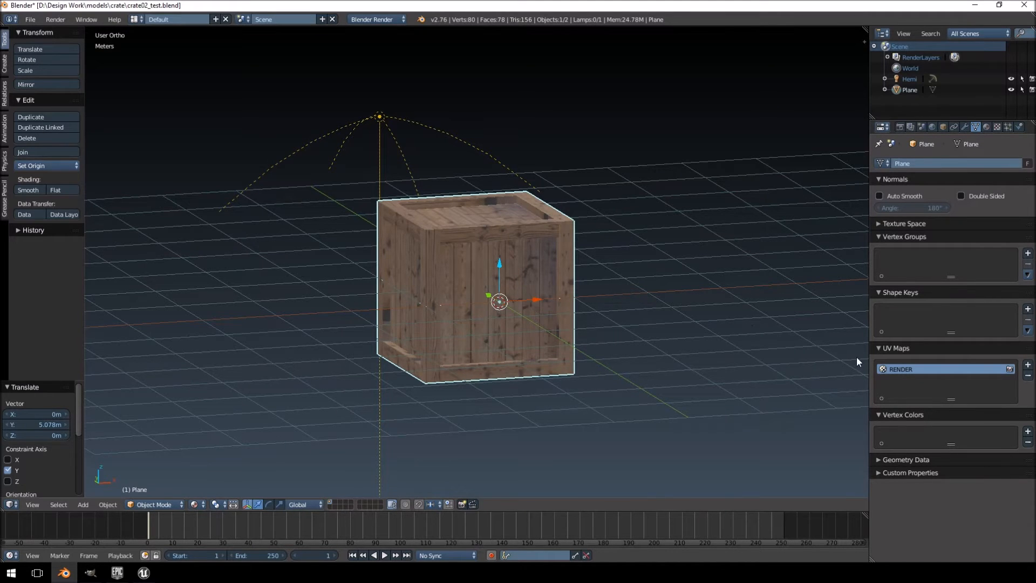
mouse_move(895, 357)
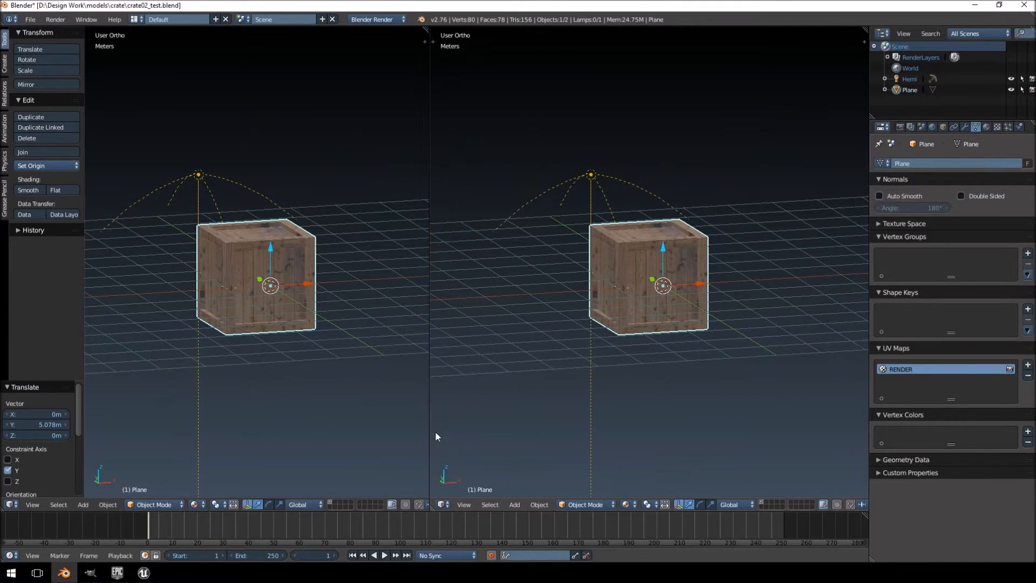
Step: Turn the right area into a UV/Image Editor showing the crate's UVs over the AO texture
left_click(440, 504)
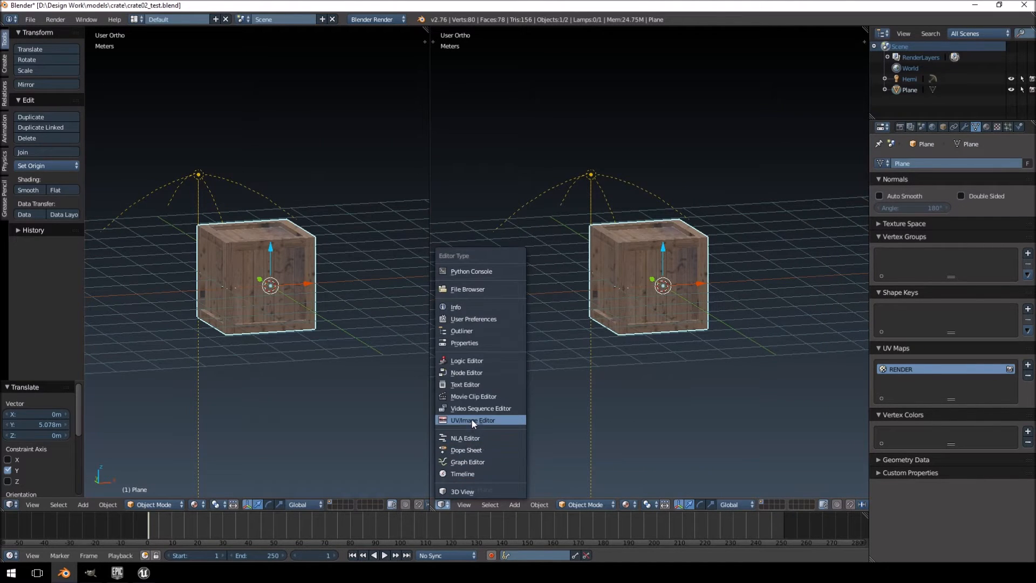
left_click(472, 420)
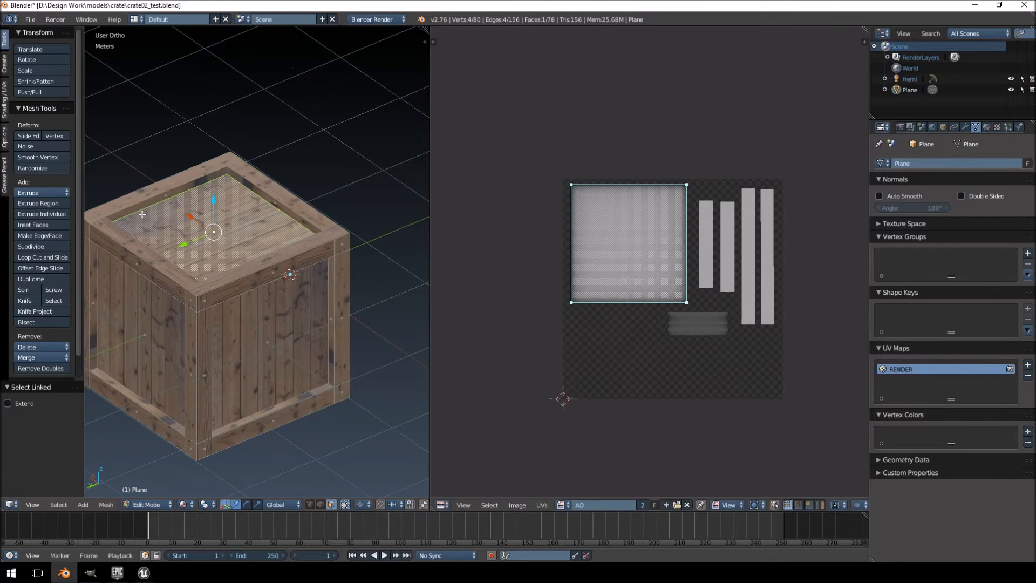
mouse_move(107, 209)
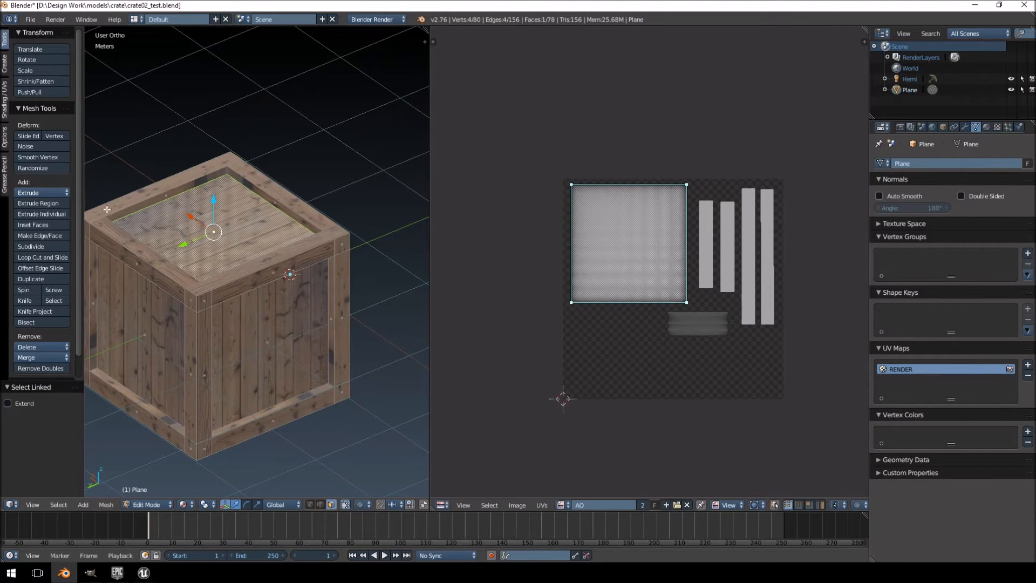
mouse_move(320, 226)
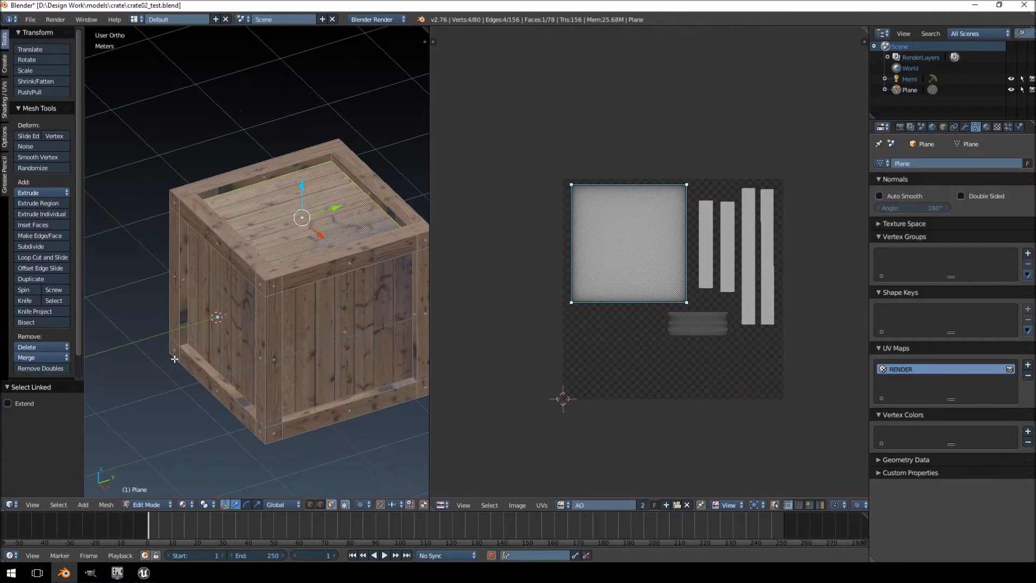
mouse_move(797, 264)
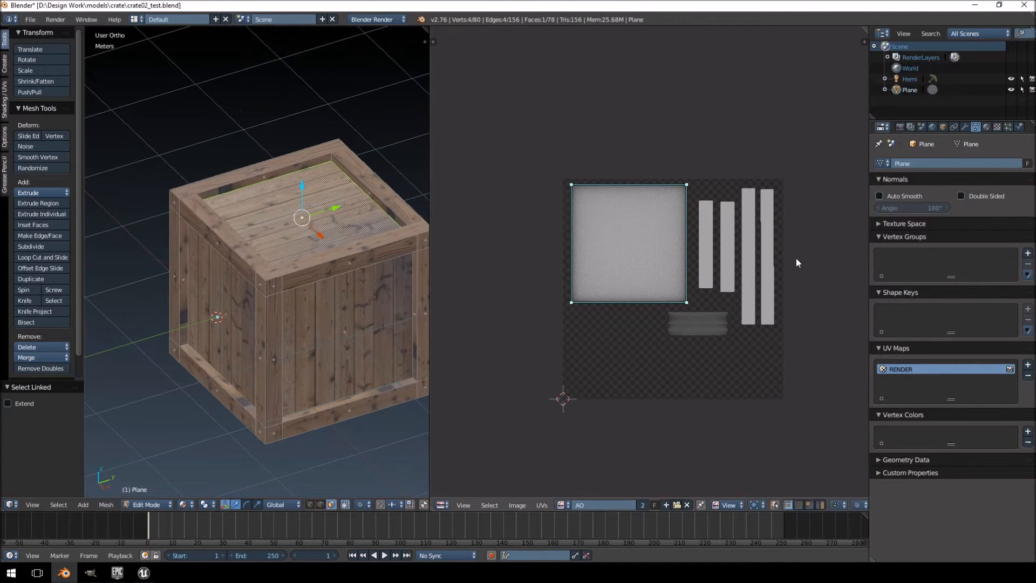
mouse_move(1027, 364)
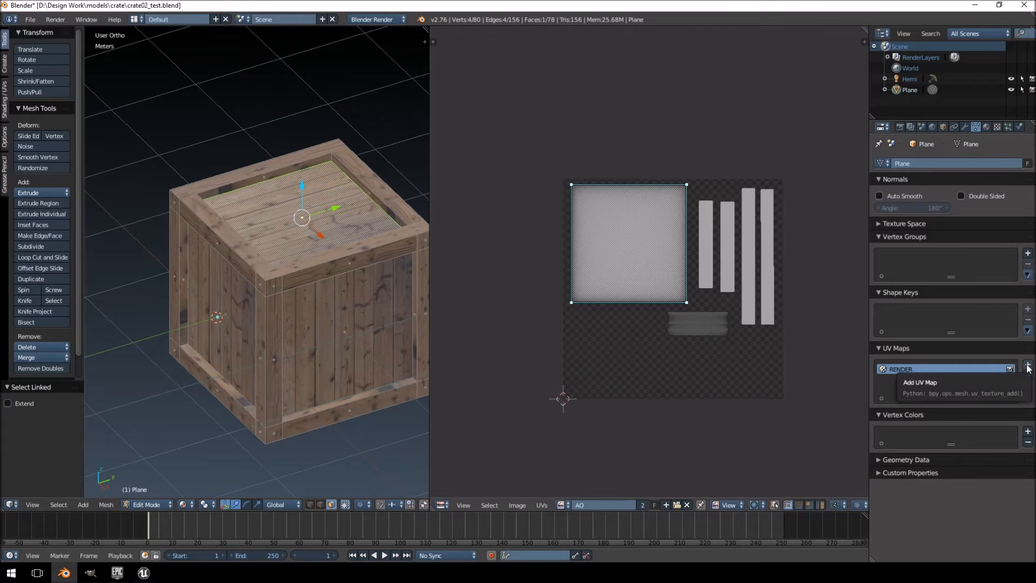
Step: Add a second UV map, UVMap, and unwrap all geometry into it with Lightmap Pack
left_click(1026, 364)
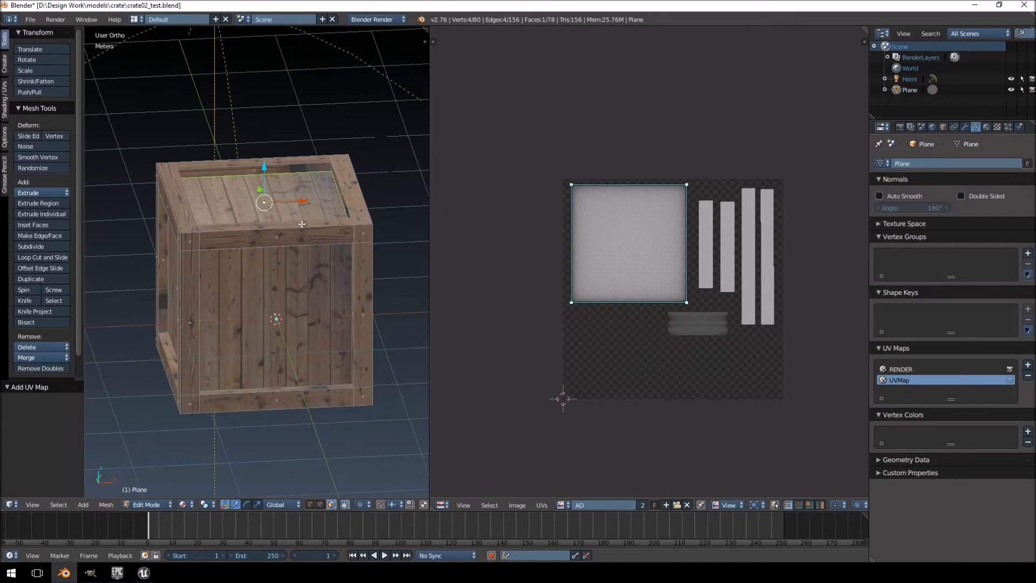
key("a")
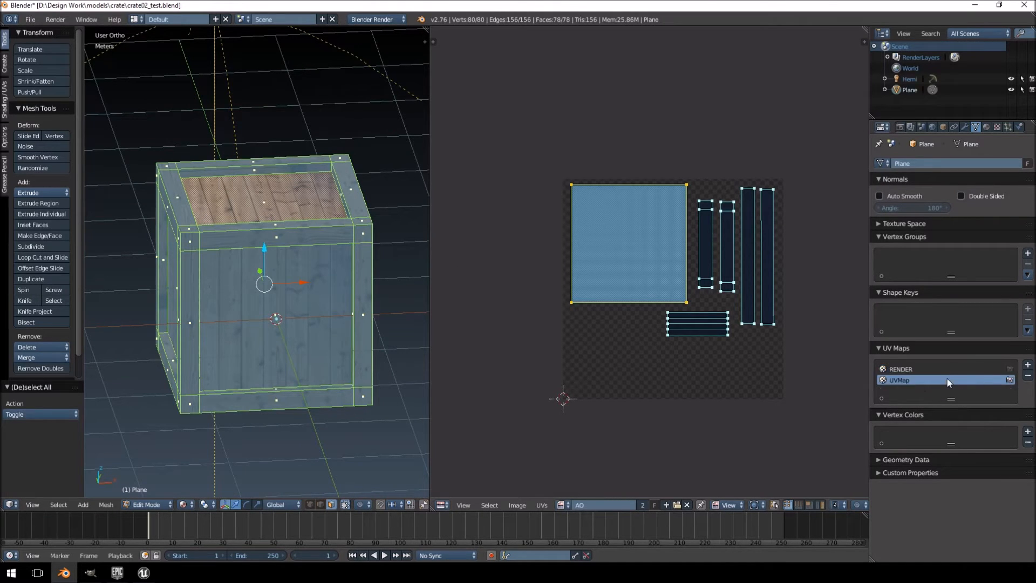
key("u")
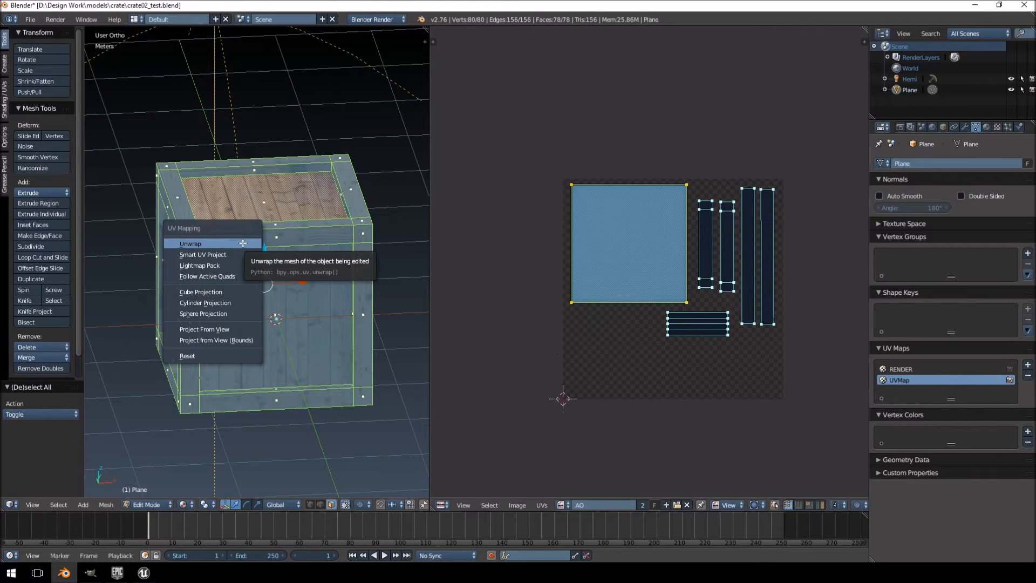
left_click(200, 265)
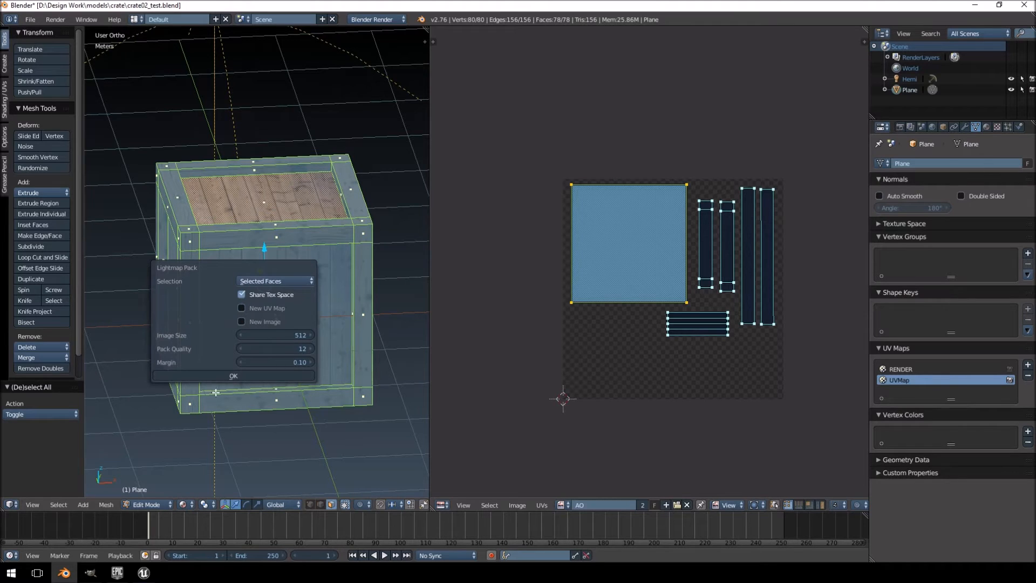
left_click(233, 376)
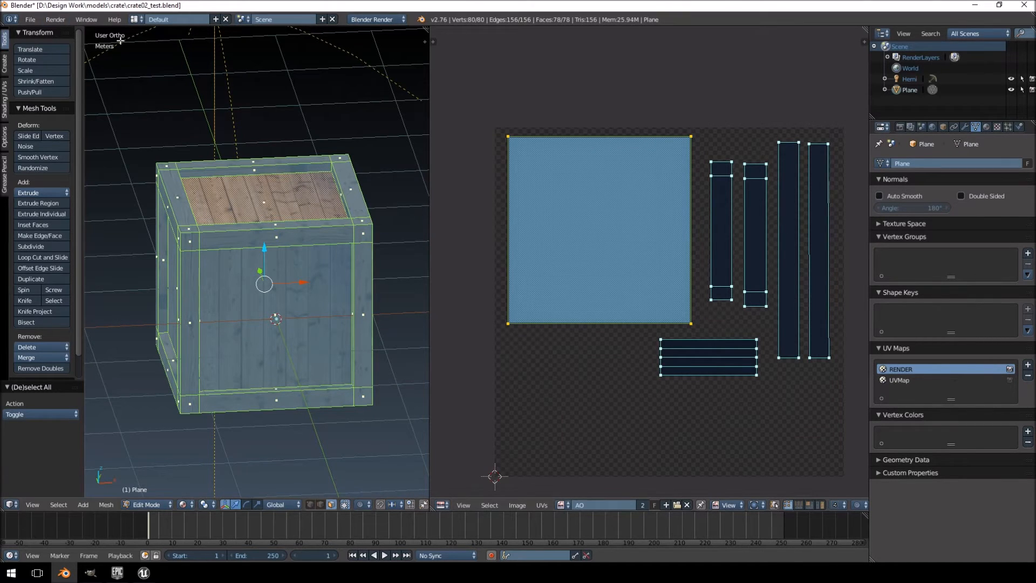
Step: Return the crate to object mode with RENDER active, ready for FBX export
left_click(30, 19)
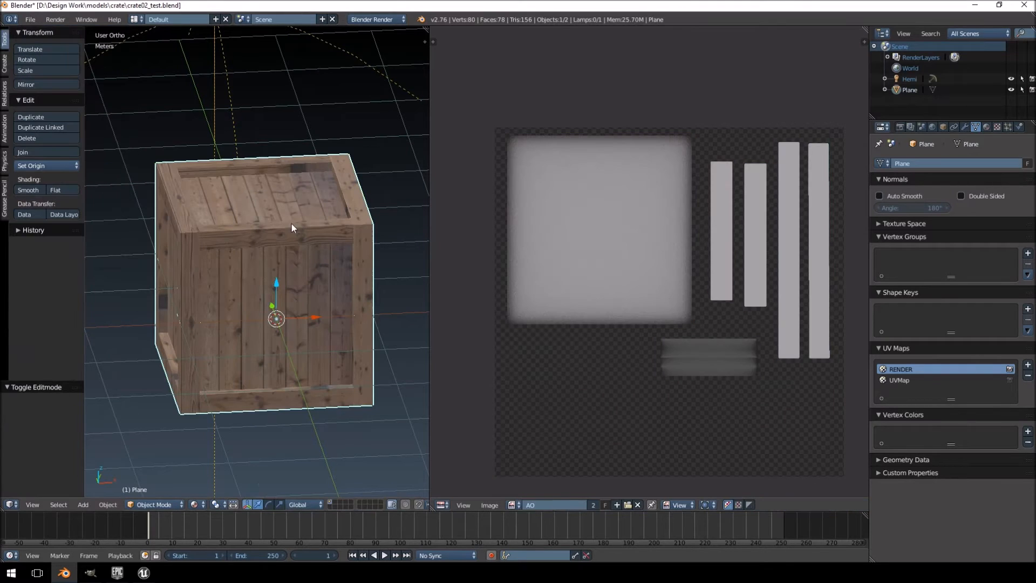
left_click(31, 20)
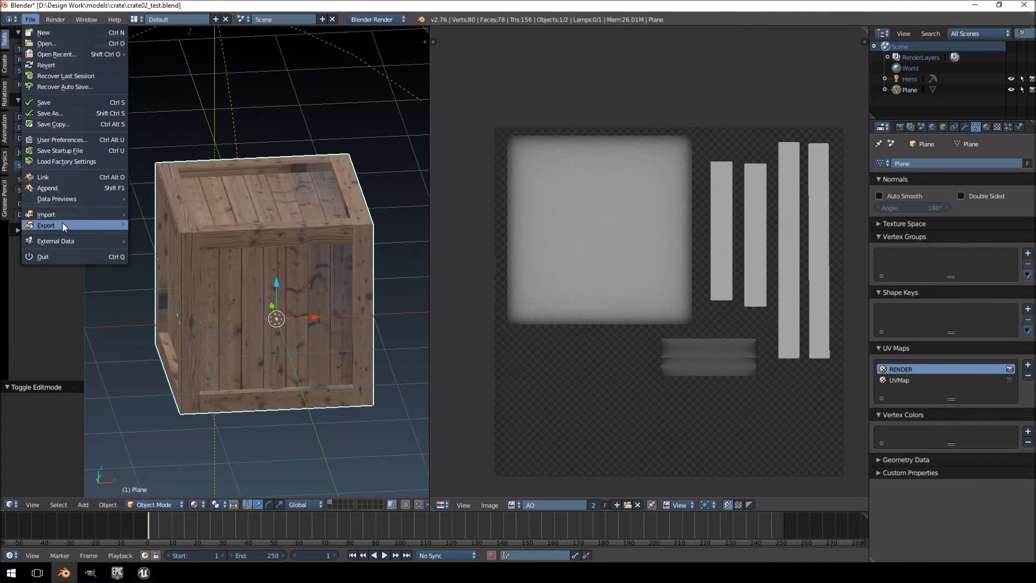
Step: Set the FBX export destination to the E: drive as LIGHTMAP_CRATE_01.fbx
left_click(47, 225)
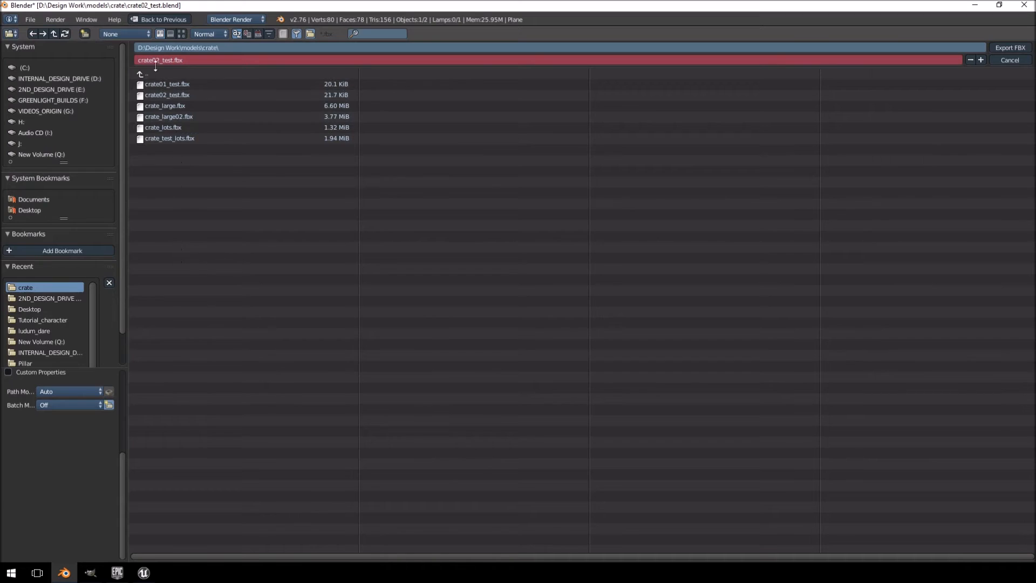
left_click(144, 73)
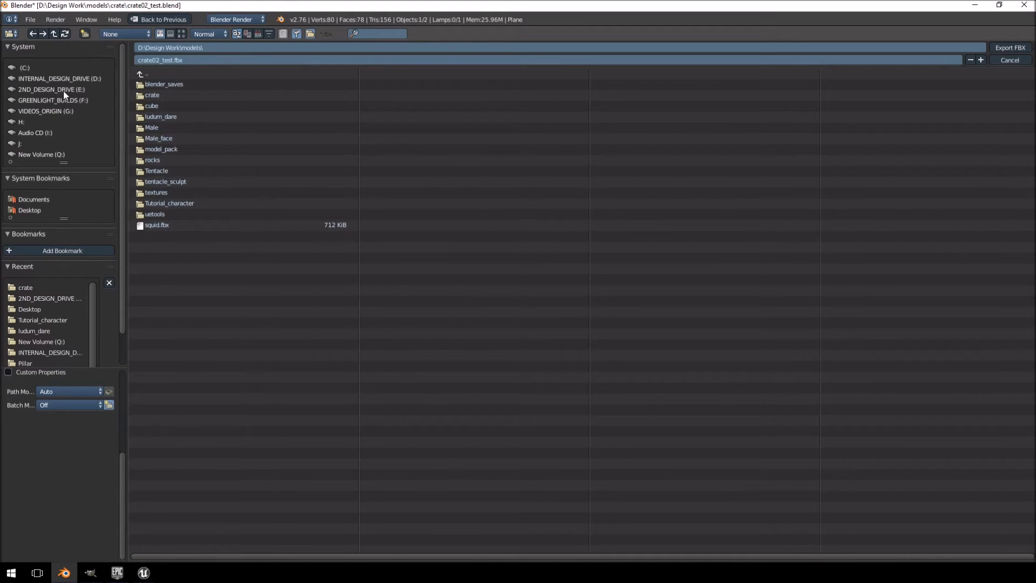
left_click(51, 89)
type("L")
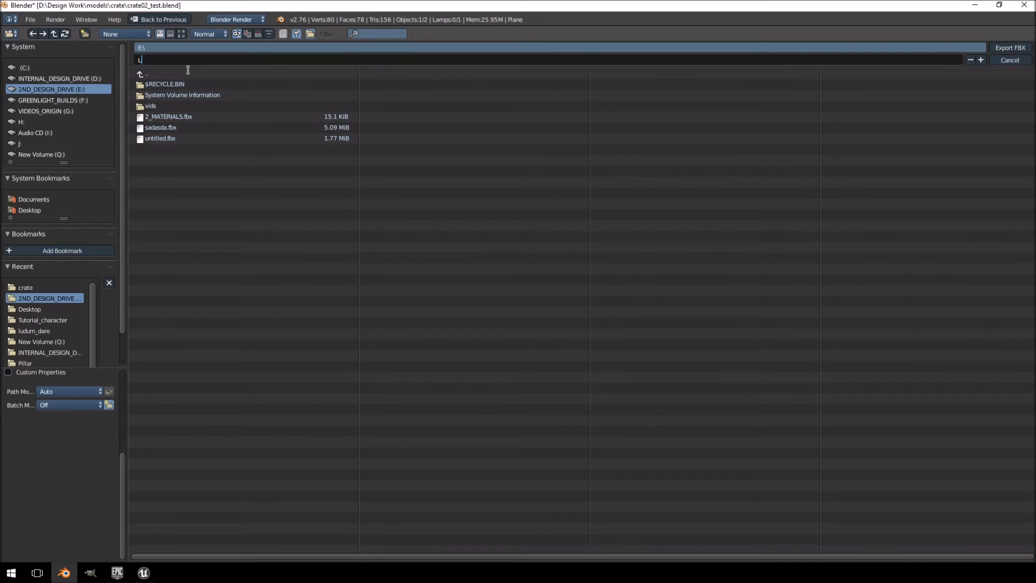
type("IGHTMAP_CRATE_0")
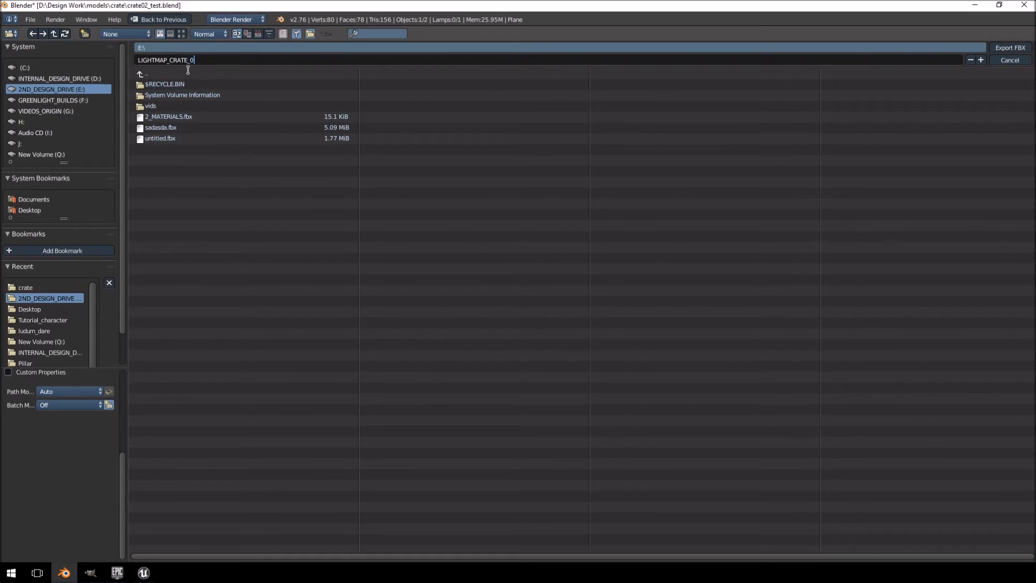
type("1.fbx")
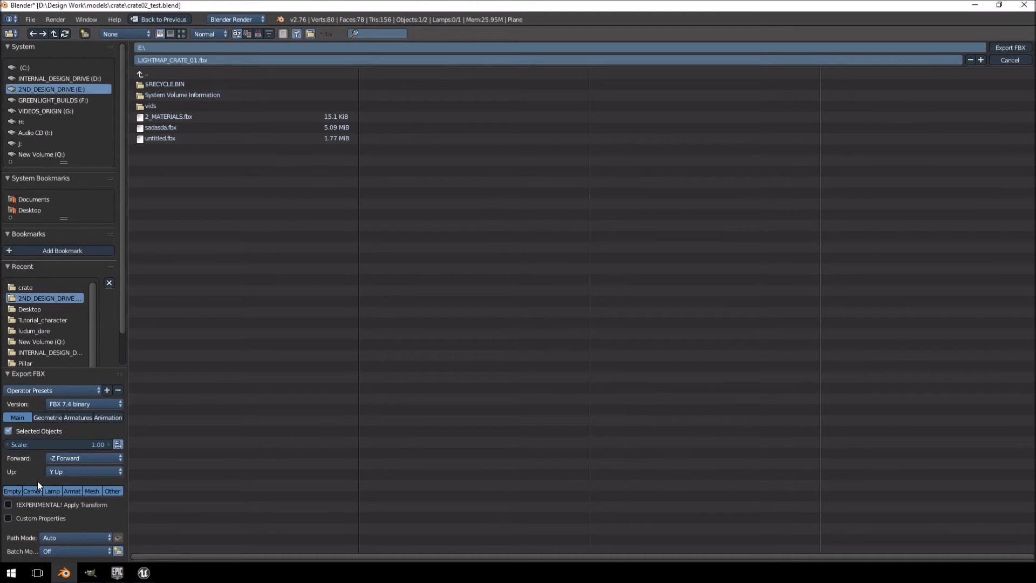
Step: Export the crate as LIGHTMAP_CRATE_01.fbx with edge smoothing, keeping both UV maps
left_click(48, 417)
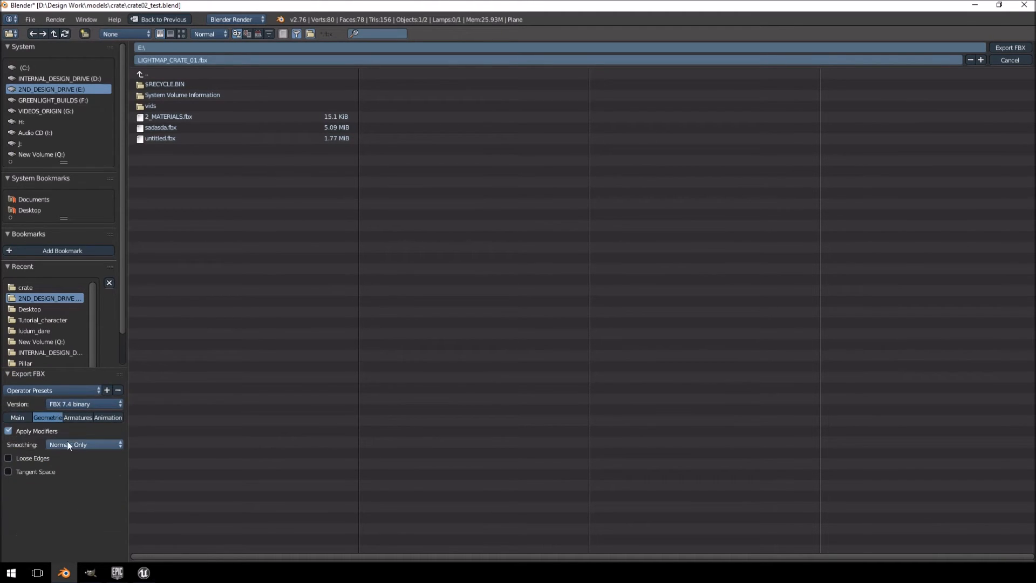
left_click(83, 444)
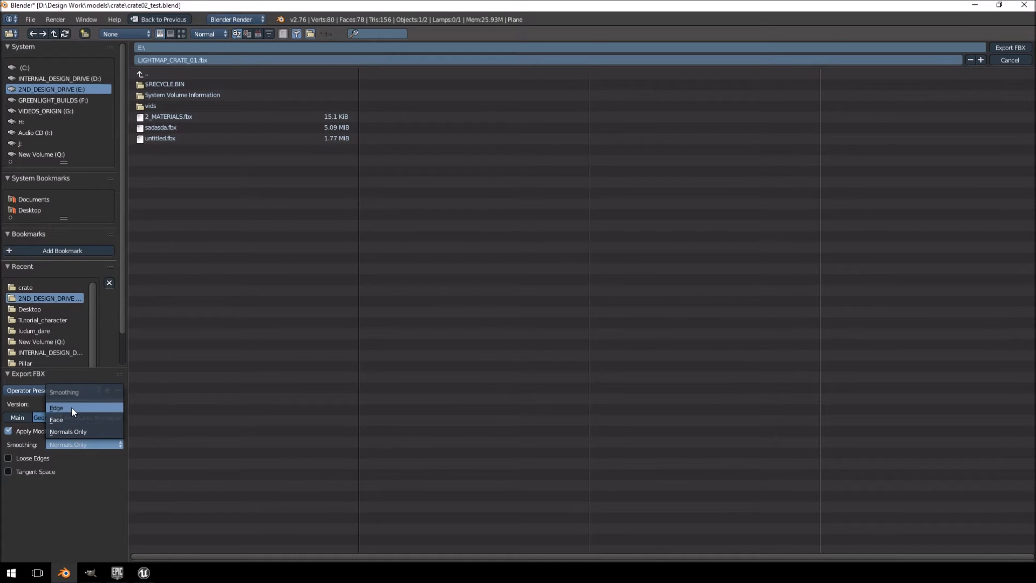
left_click(57, 408)
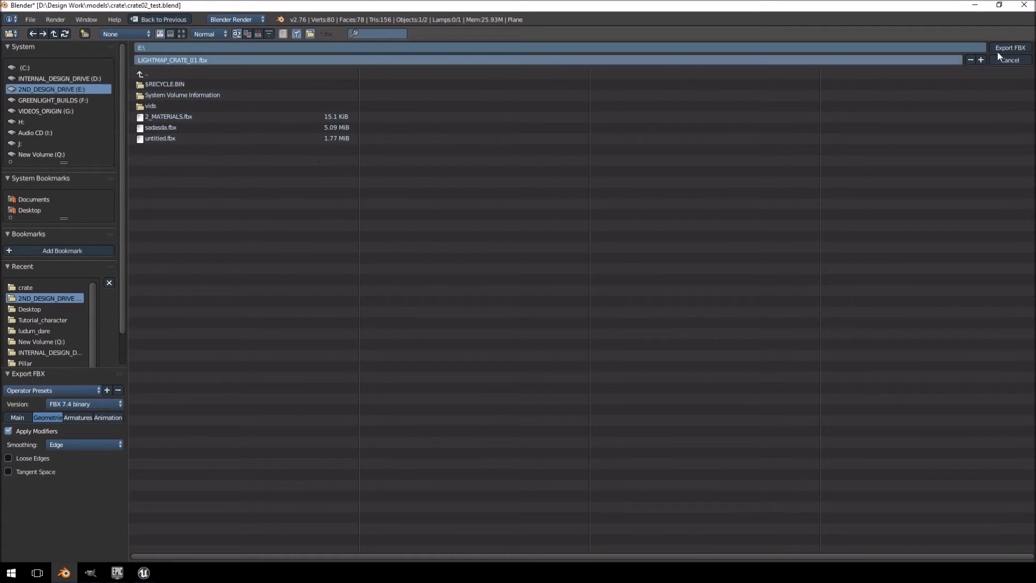
left_click(1012, 60)
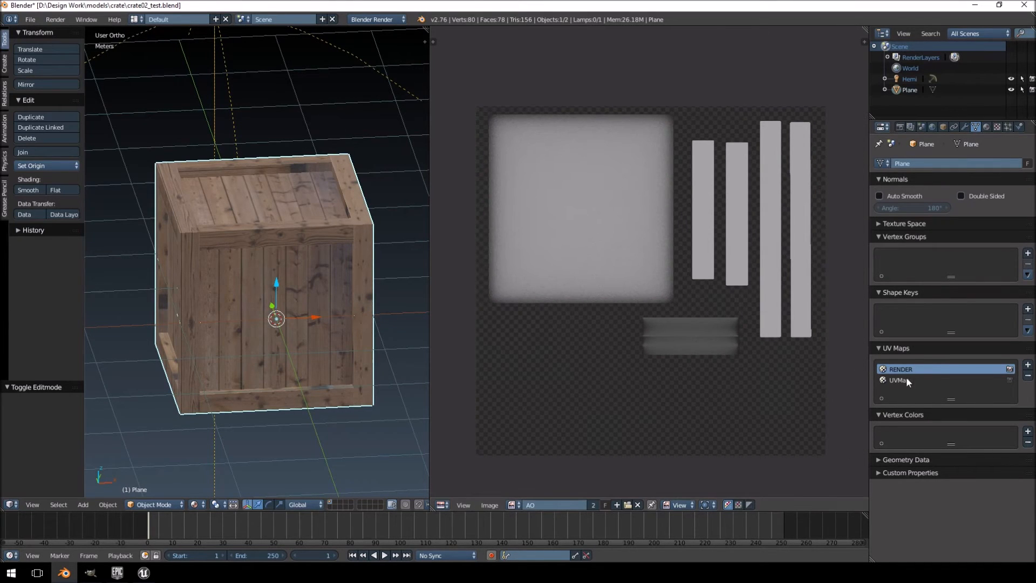
Step: Delete the UVMap channel so the crate keeps only its RENDER UV map
left_click(899, 379)
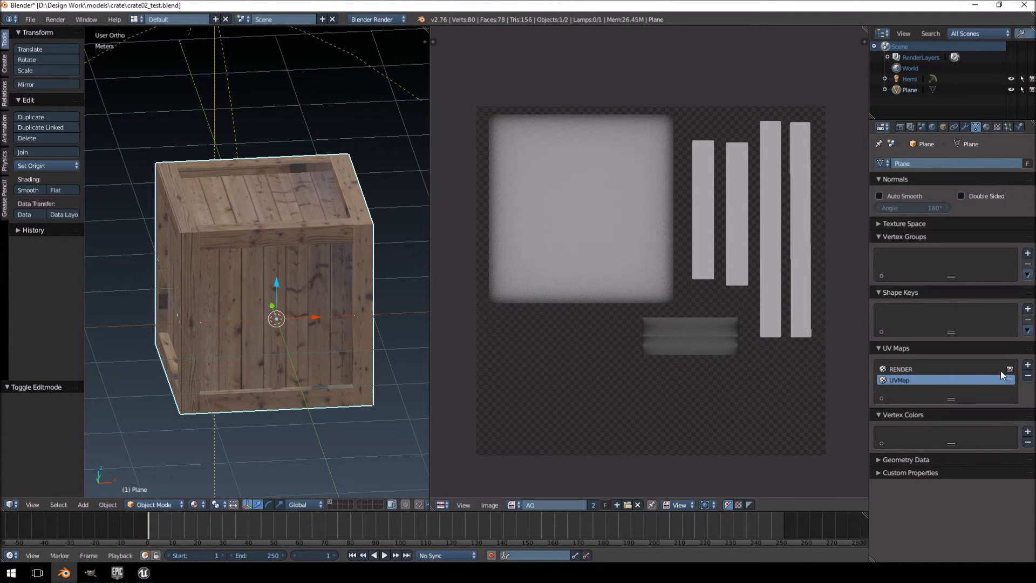
left_click(1027, 375)
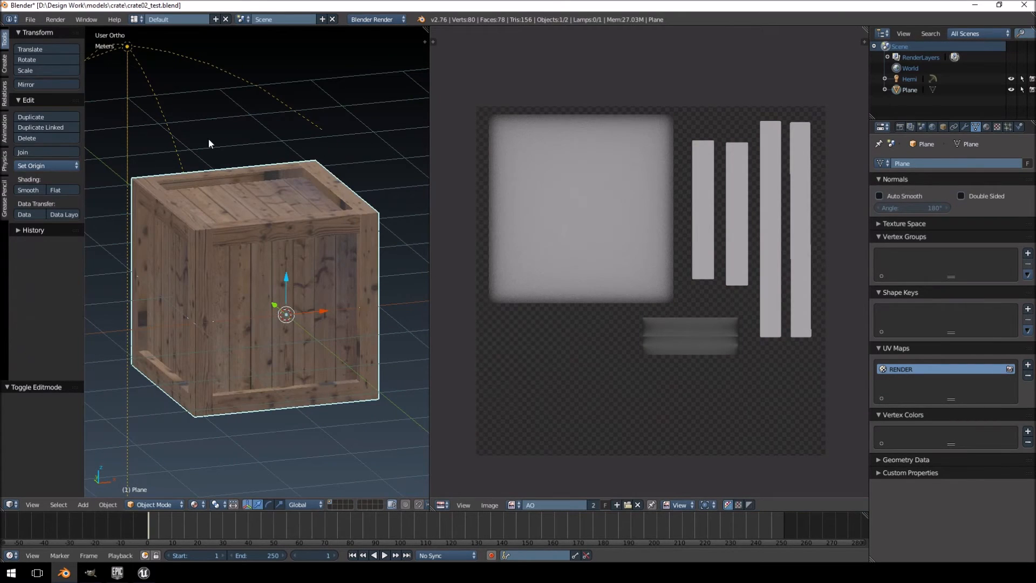
Step: Export the crate to the E: drive as LIGHTMAP_CRATE_02.fbx
left_click(35, 34)
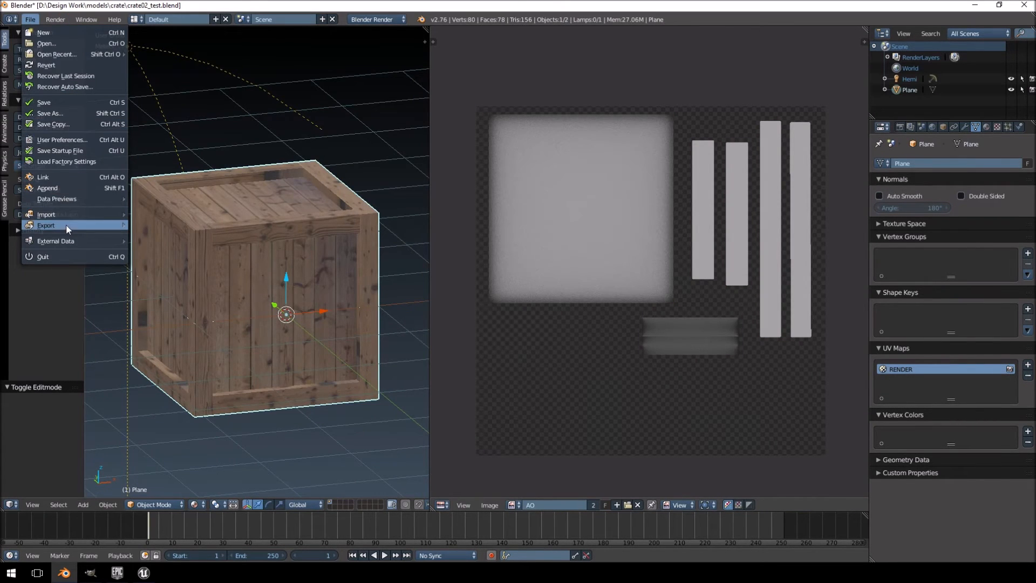
left_click(46, 225)
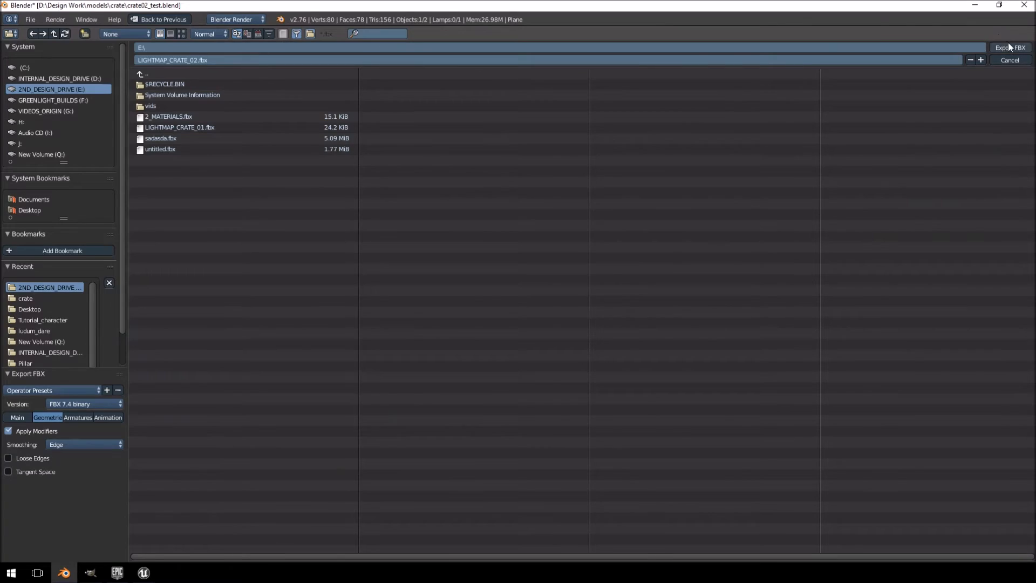
left_click(1013, 45)
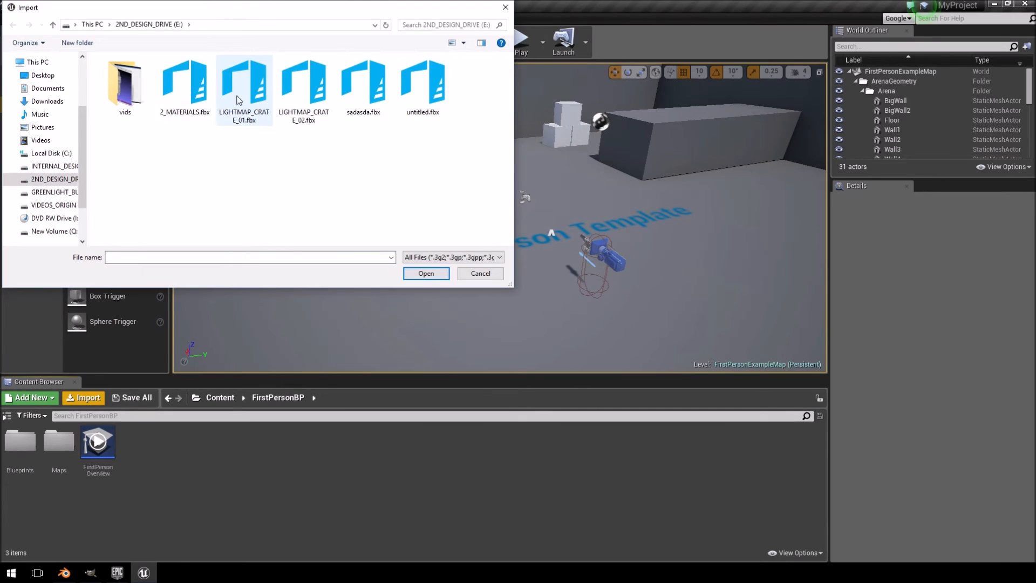
Step: Import LIGHTMAP_CRATE_01.fbx with Generate Lightmap UVs unticked in the mesh options
left_click(426, 273)
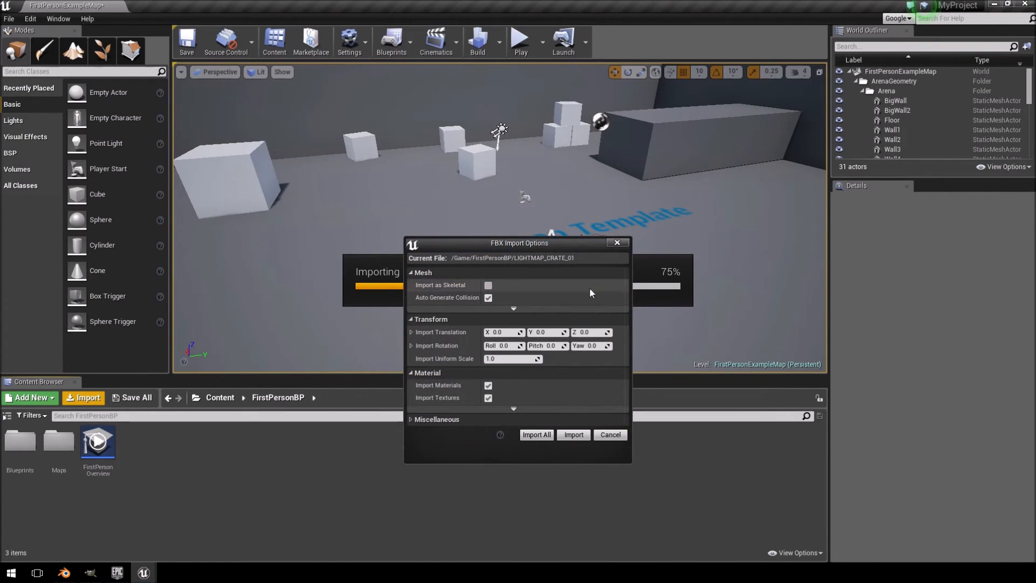
left_click_drag(518, 242, 482, 103)
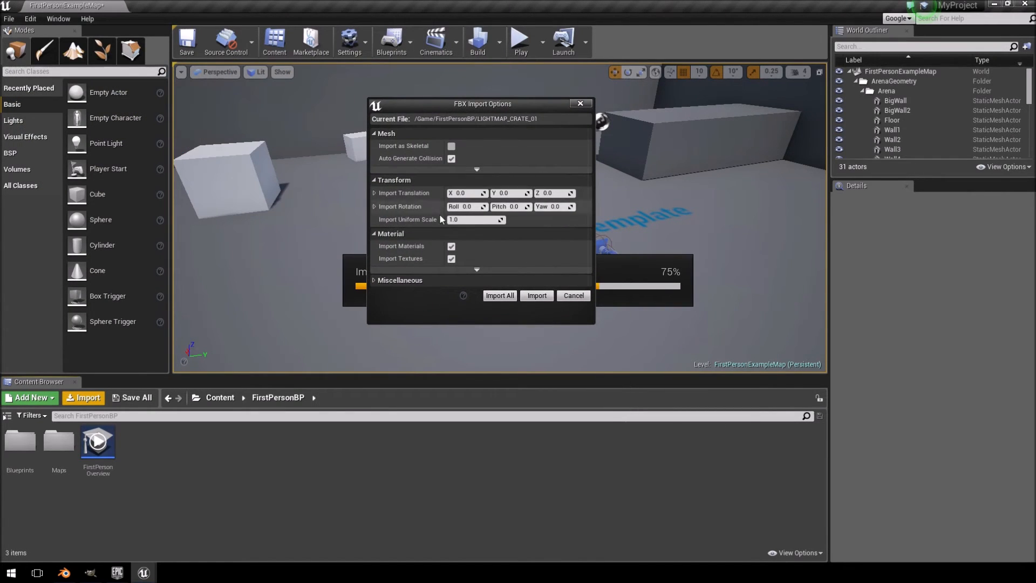
left_click(400, 280)
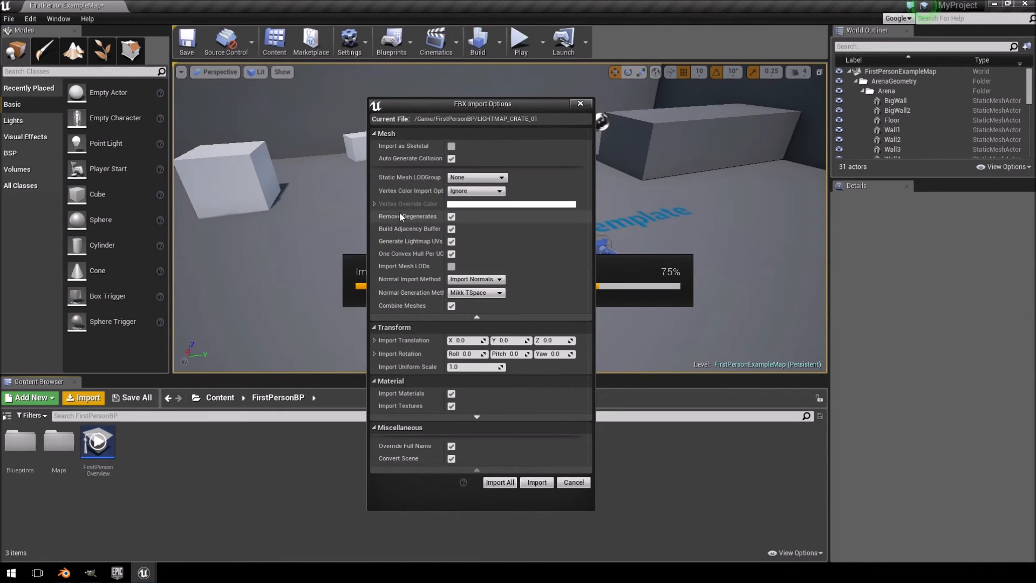
mouse_move(451, 243)
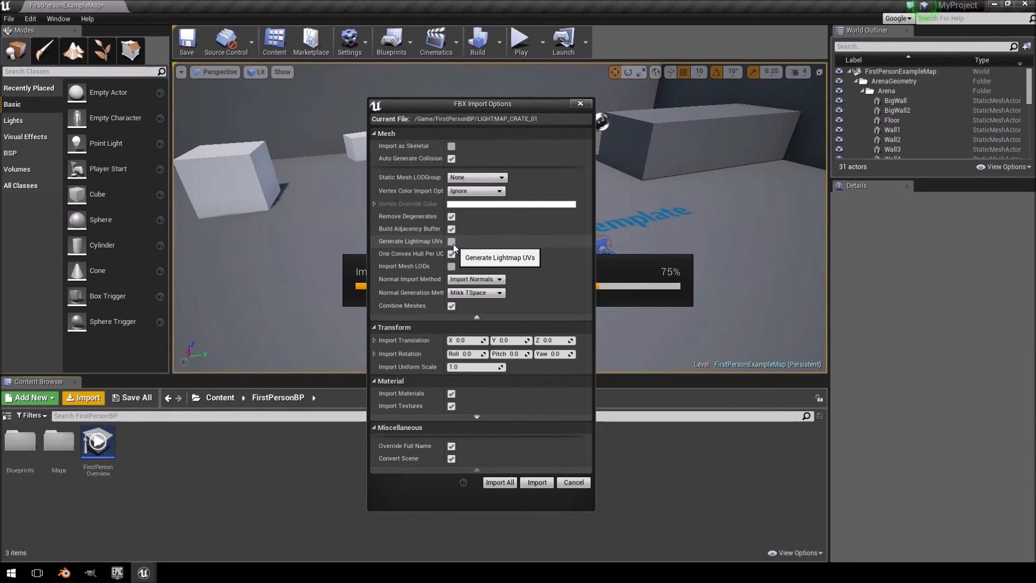
left_click(536, 482)
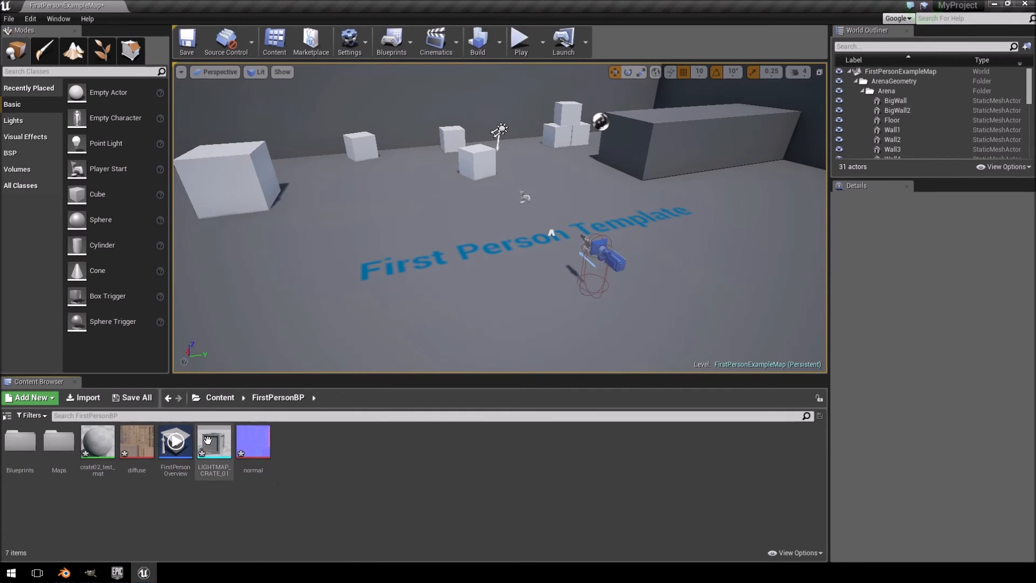
double_click(215, 442)
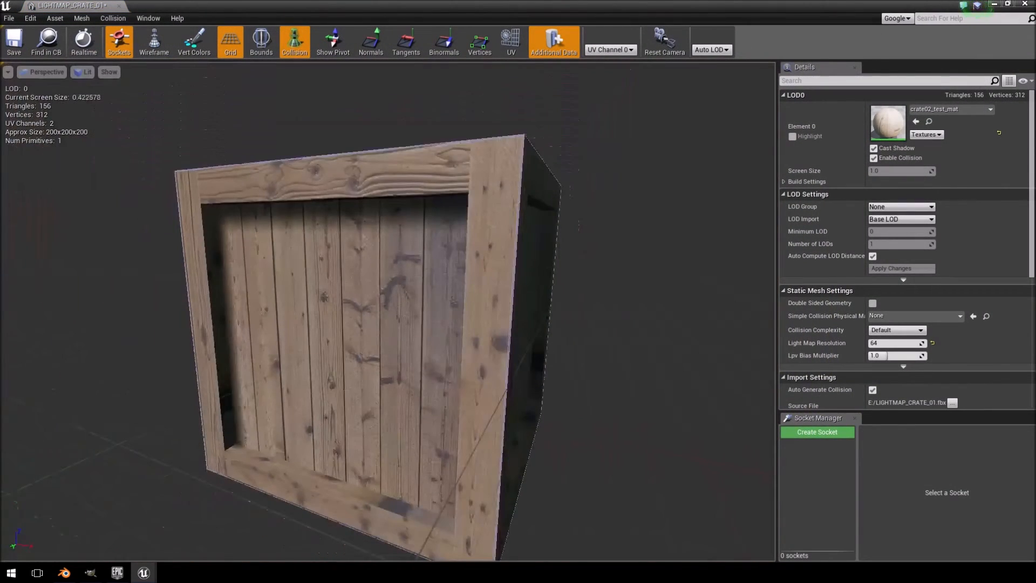
scroll("down", 3)
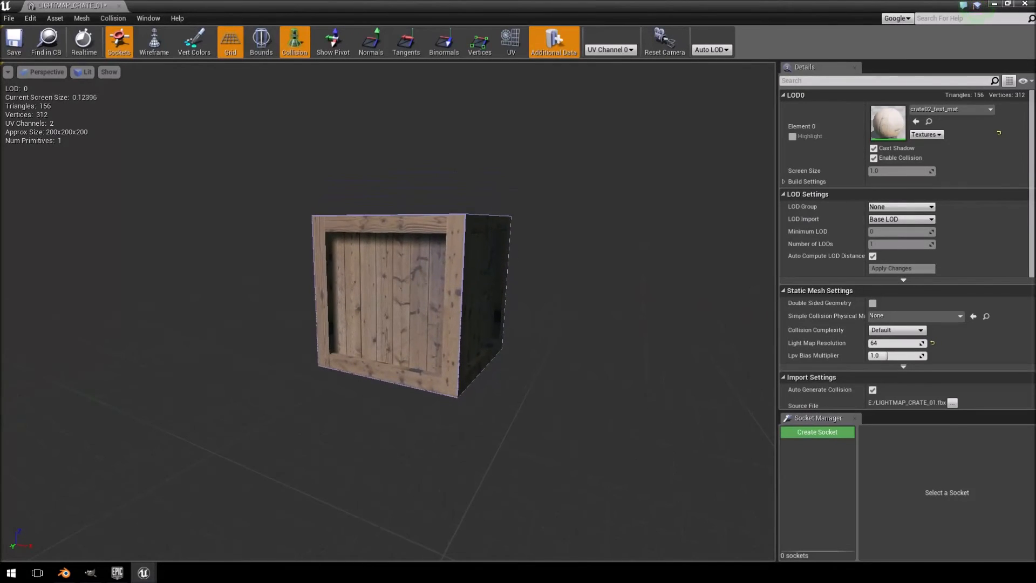
mouse_move(511, 39)
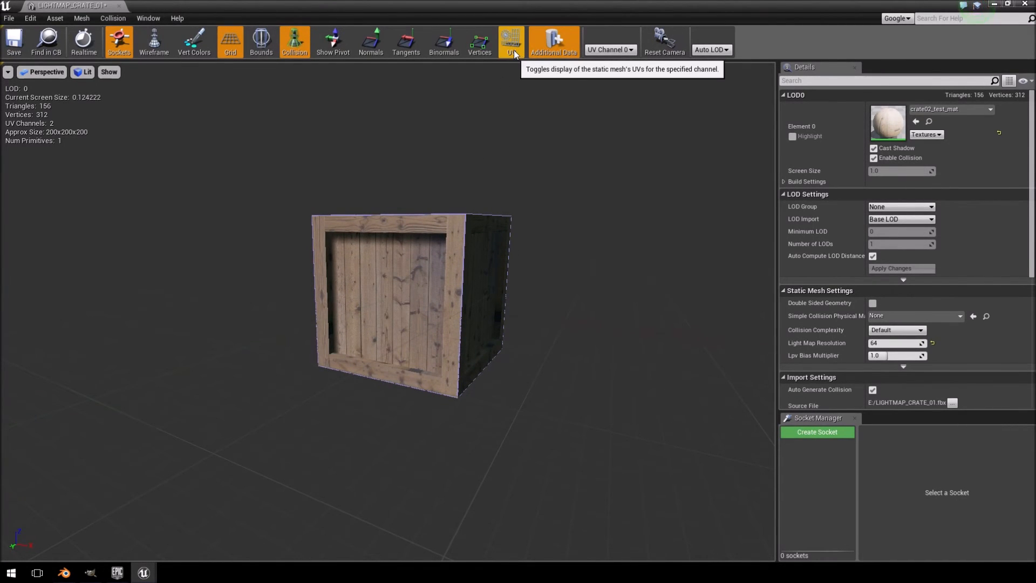
left_click(512, 39)
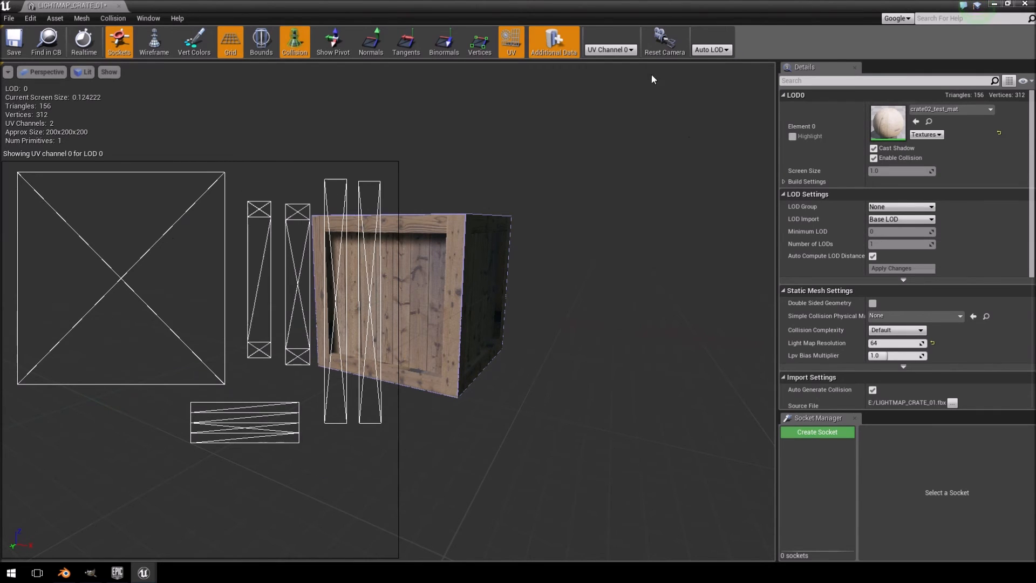
left_click(610, 49)
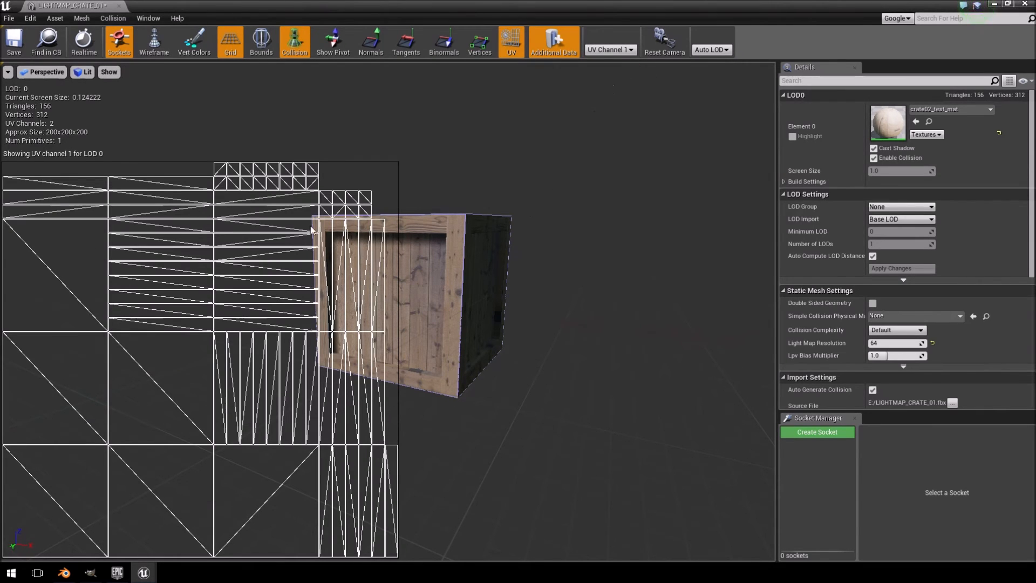
mouse_move(78, 393)
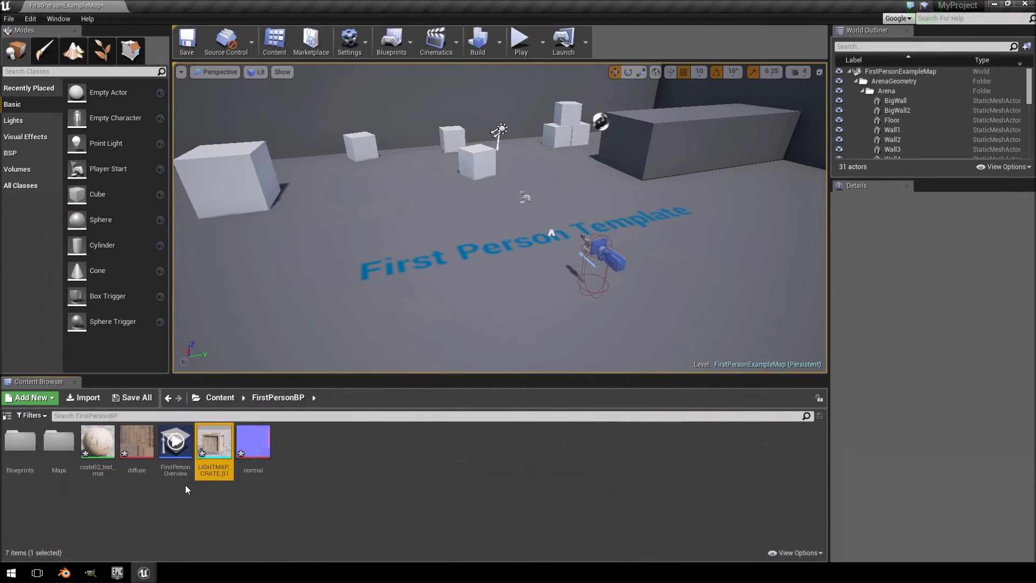
Step: Import LIGHTMAP_CRATE_02.fbx with Generate Lightmap UVs ticked
left_click(83, 397)
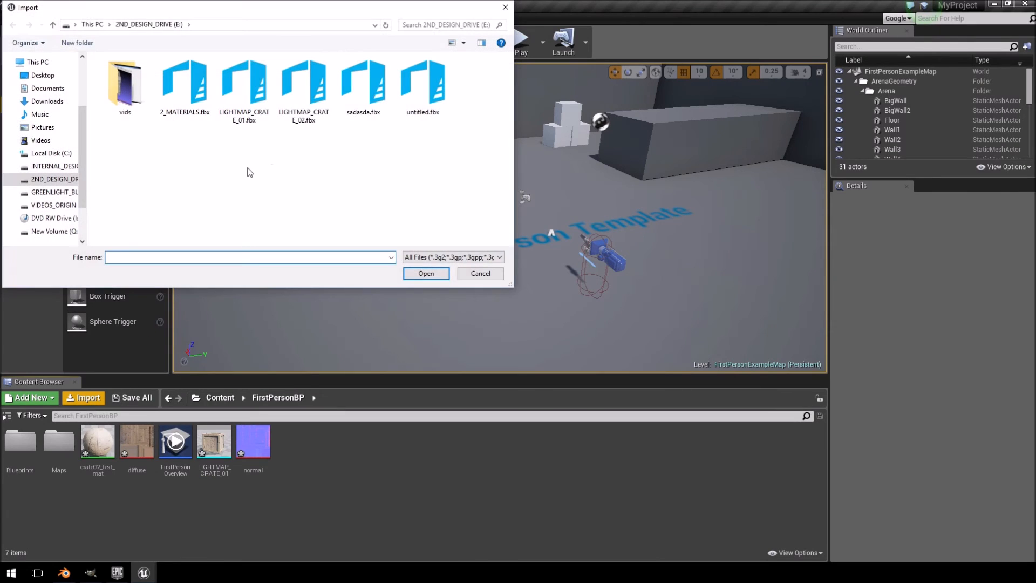
left_click(425, 273)
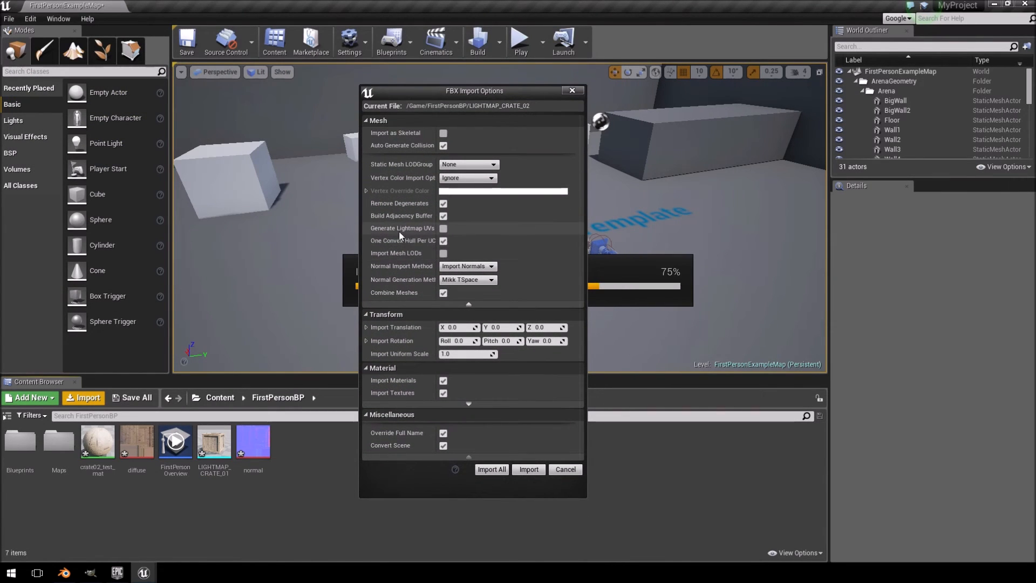
mouse_move(443, 228)
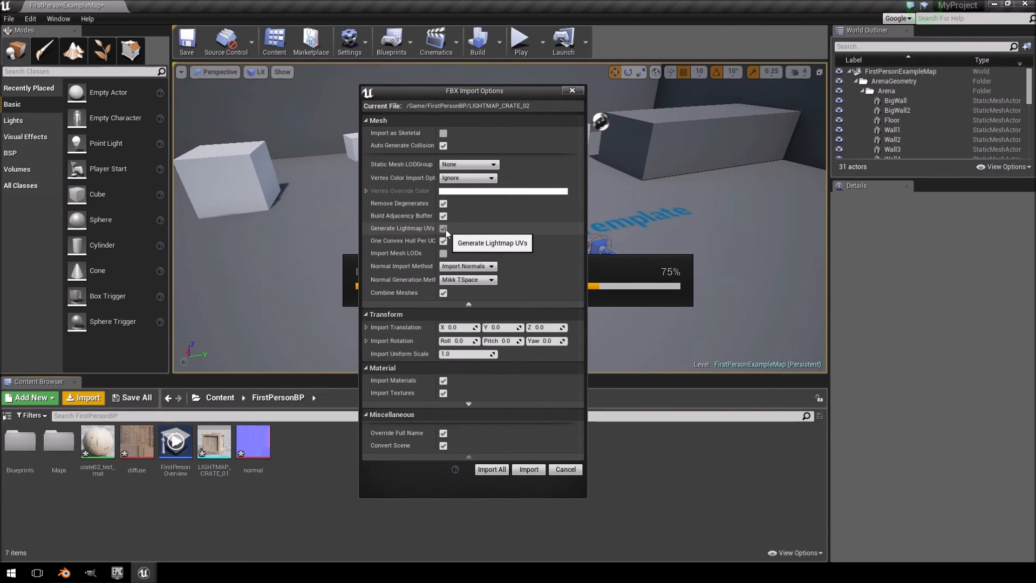
left_click(528, 469)
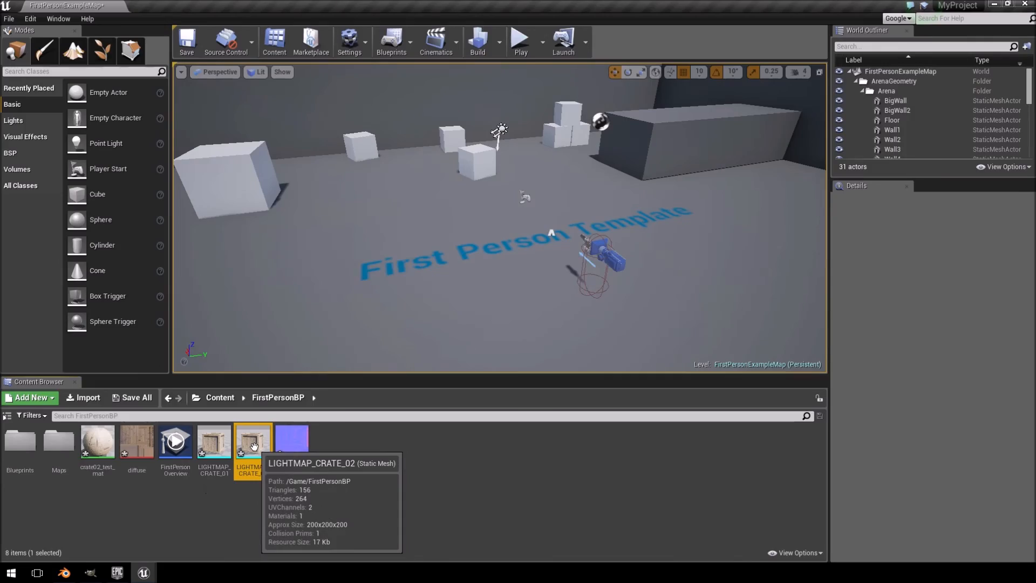
Step: View LIGHTMAP_CRATE_02's generated UV channel 1 in the mesh editor against LIGHTMAP_CRATE_01's layout
double_click(253, 443)
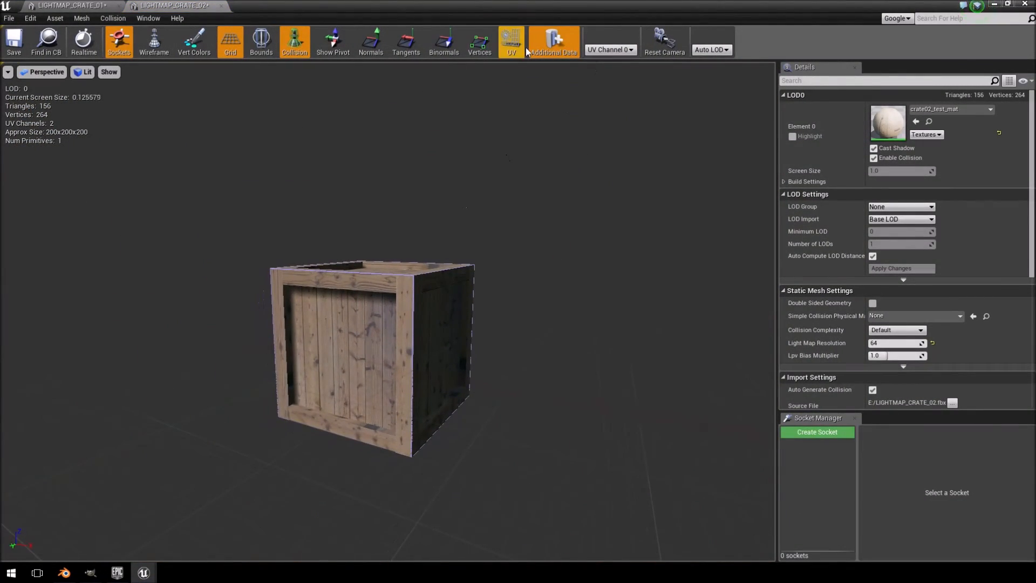
left_click(511, 38)
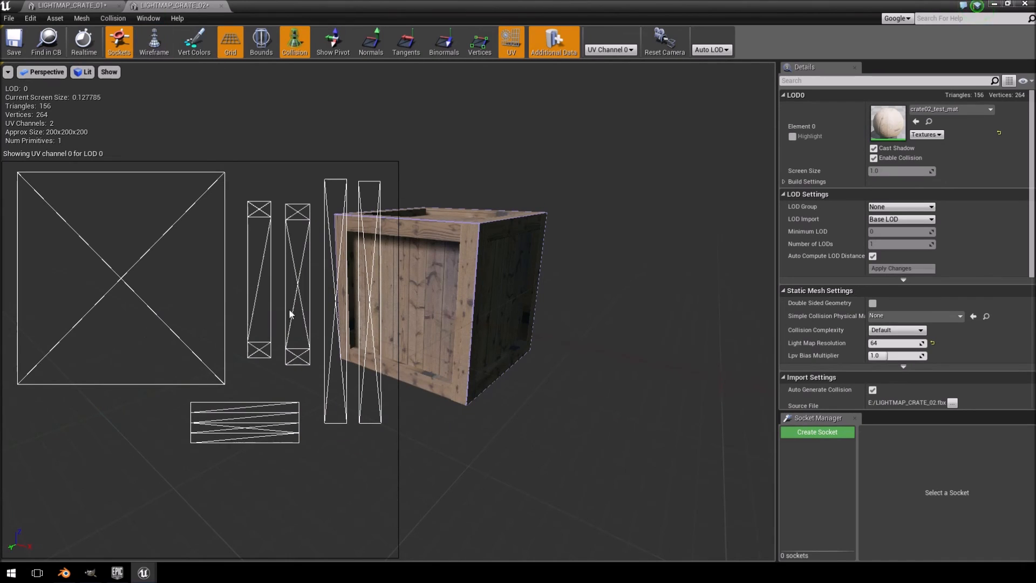
left_click(632, 49)
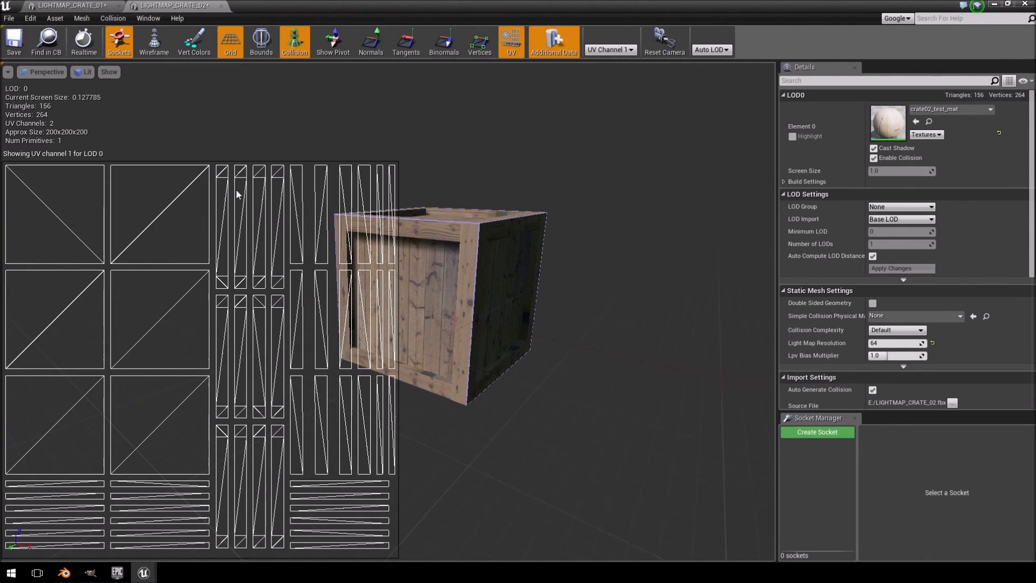
mouse_move(104, 198)
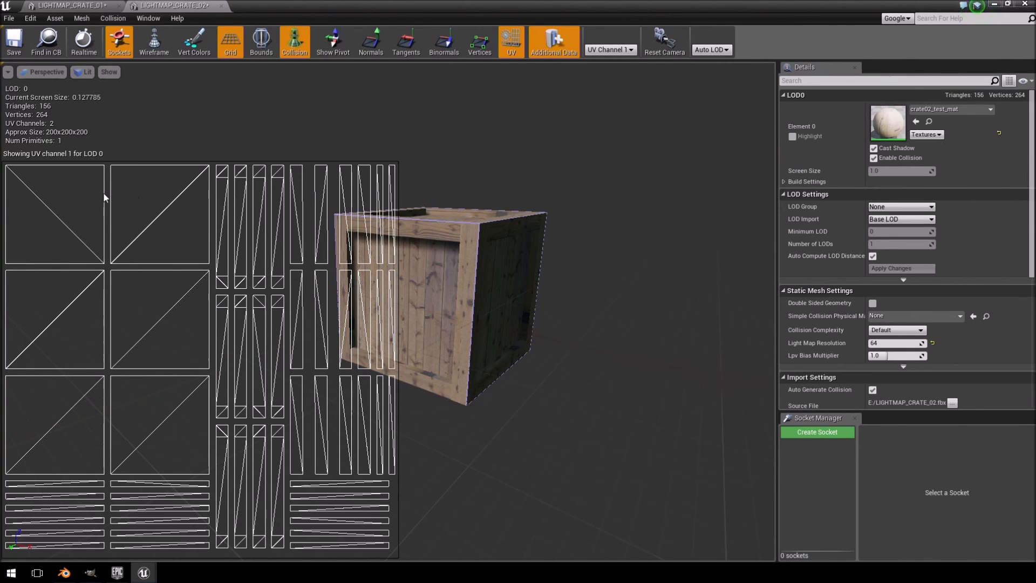
mouse_move(334, 201)
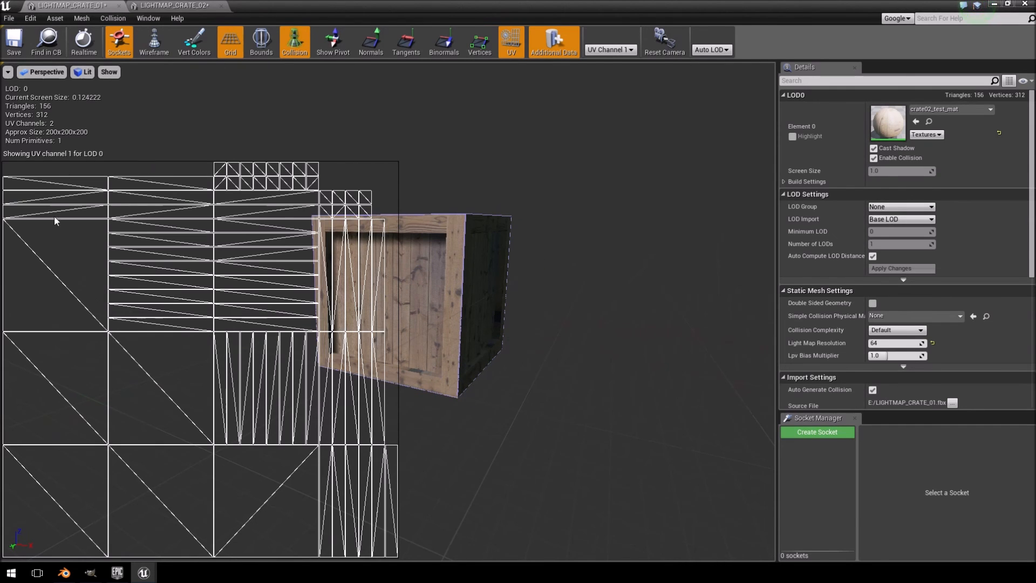
mouse_move(65, 5)
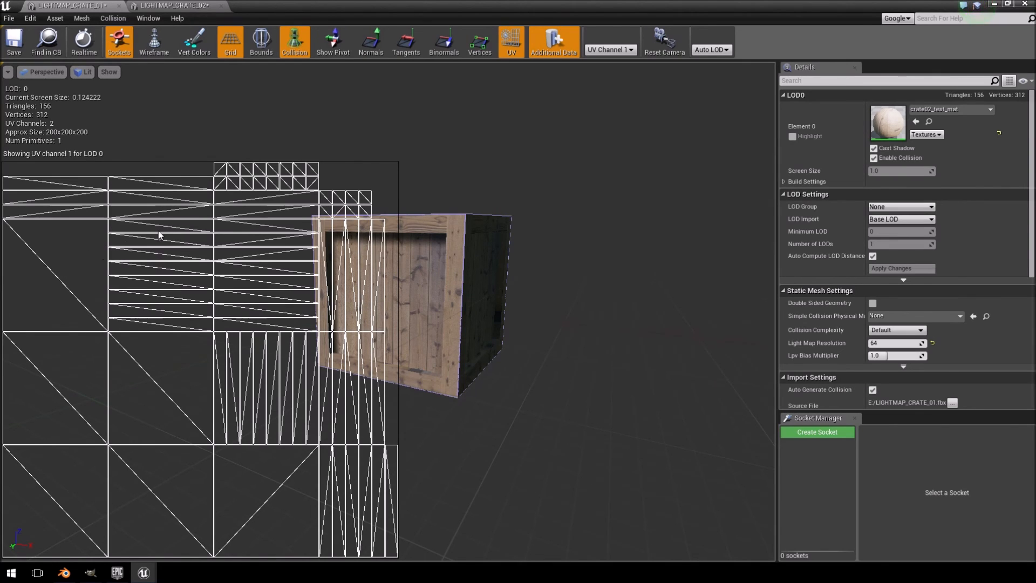
left_click(162, 5)
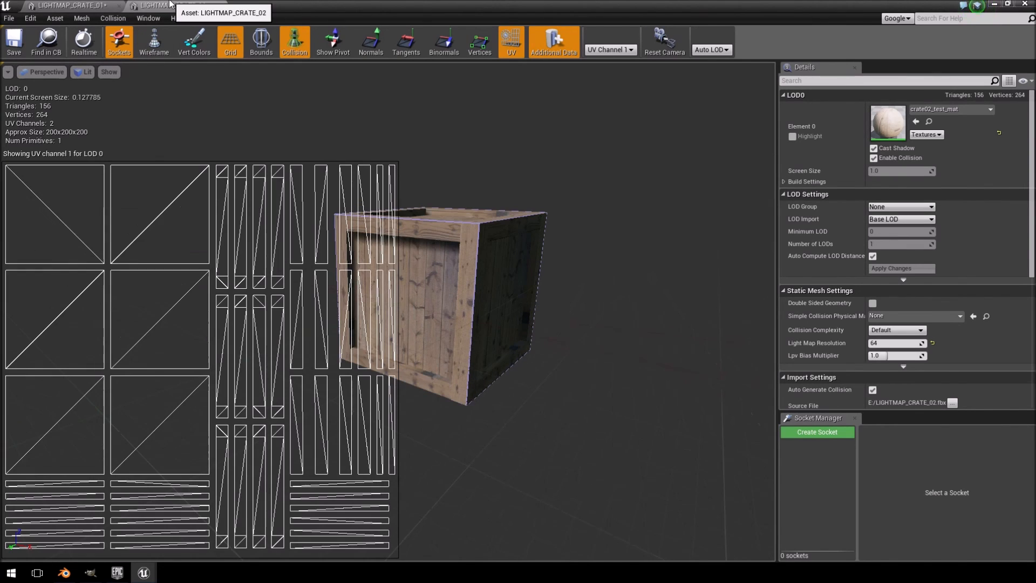